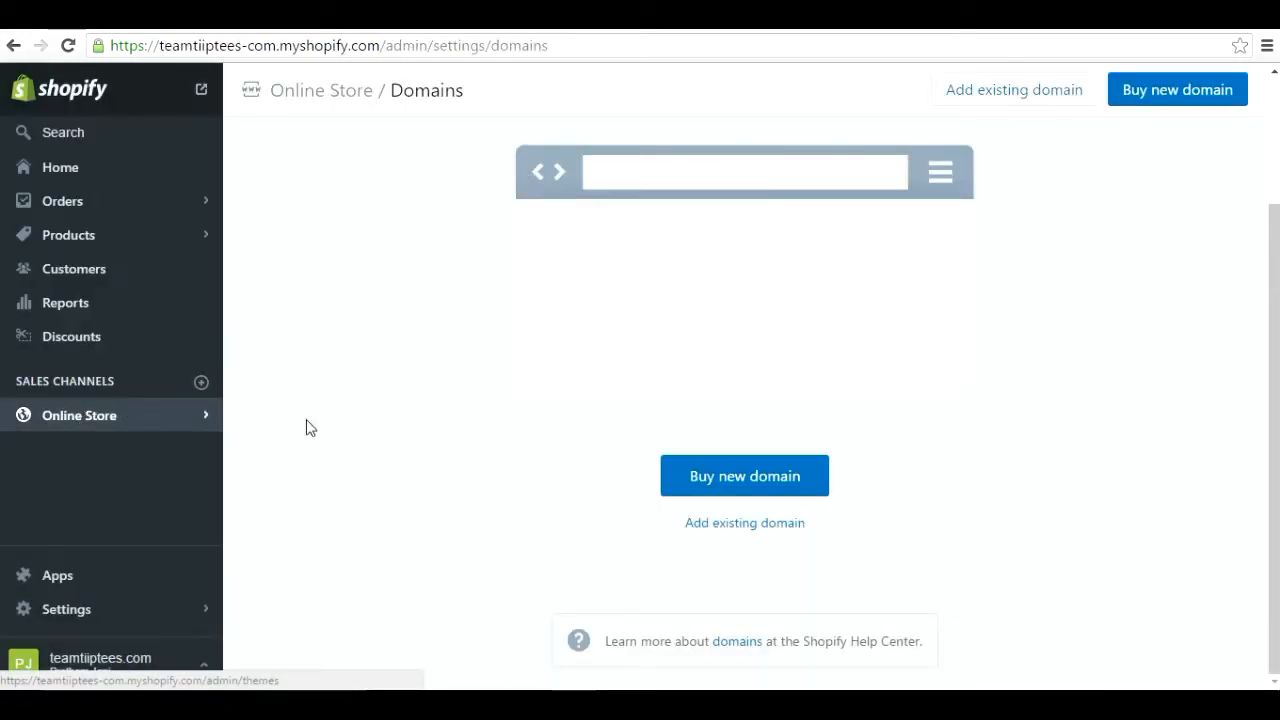
Step: Expand the Online Store section in the sidebar with Domains selected
left_click(80, 414)
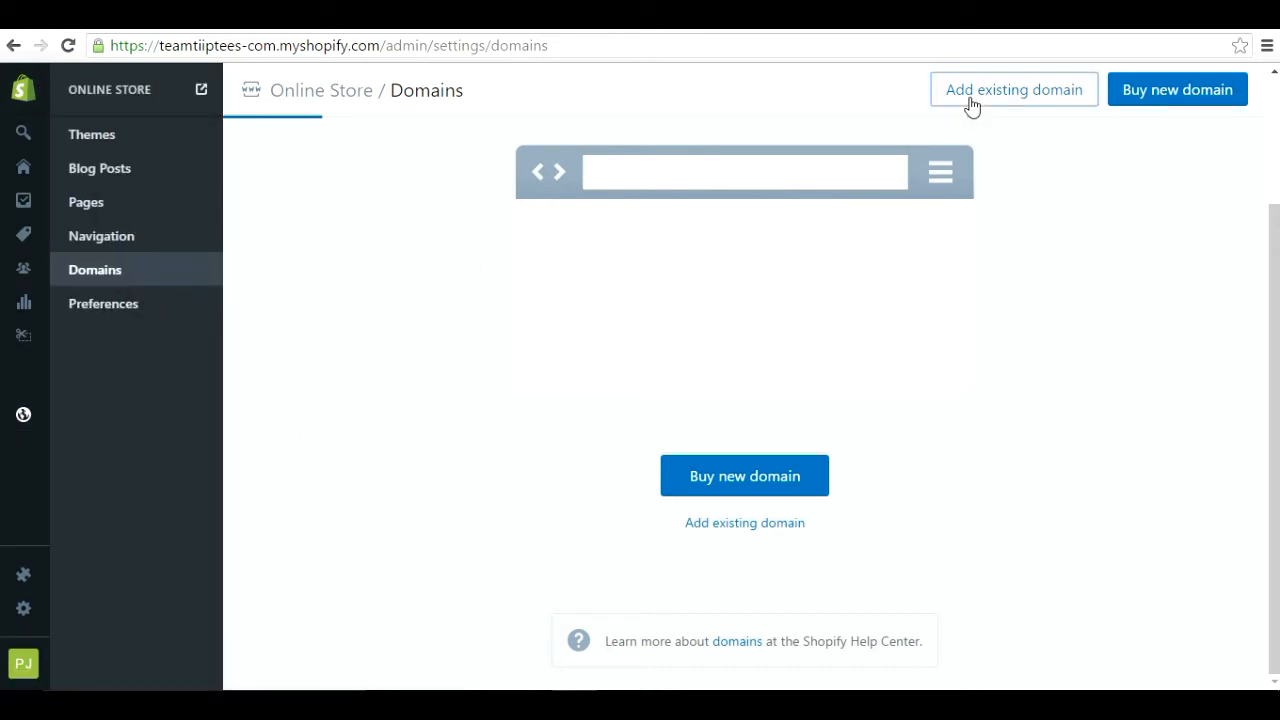
Step: Add the existing domain teamtiptees.com to the store, picking the suggested domain and submitting it
left_click(1012, 88)
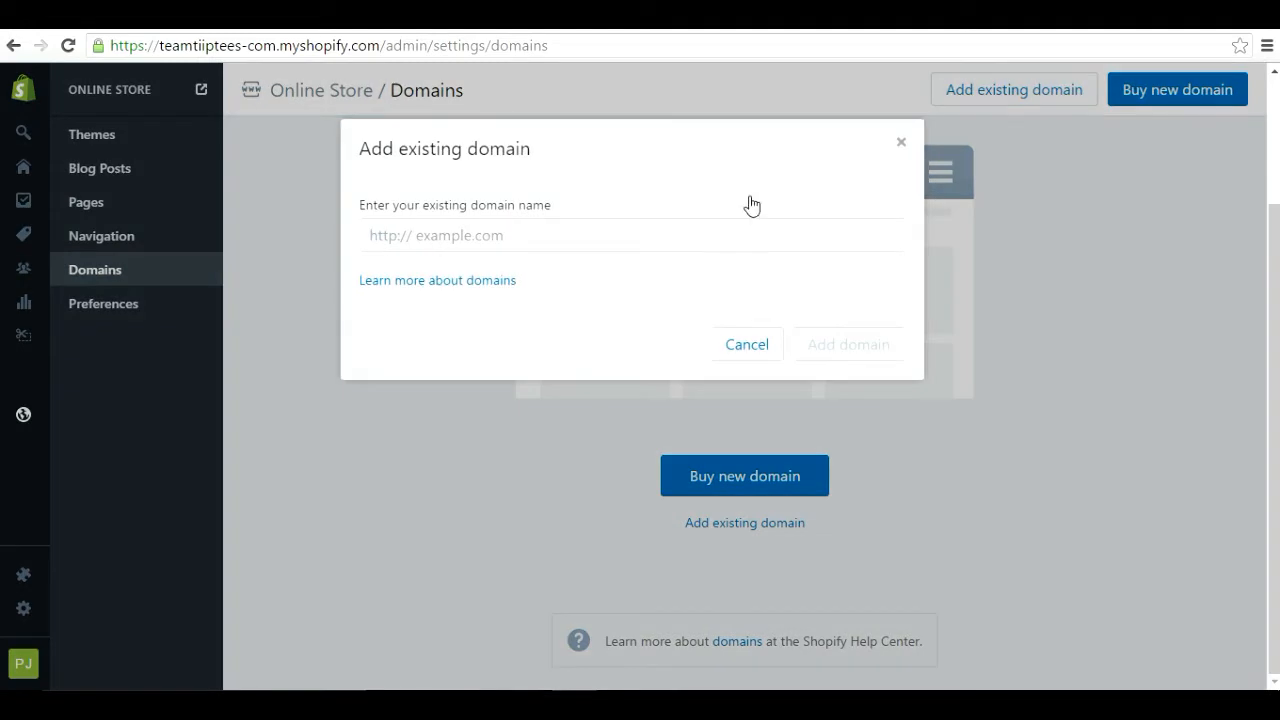
type("23.227.38.32")
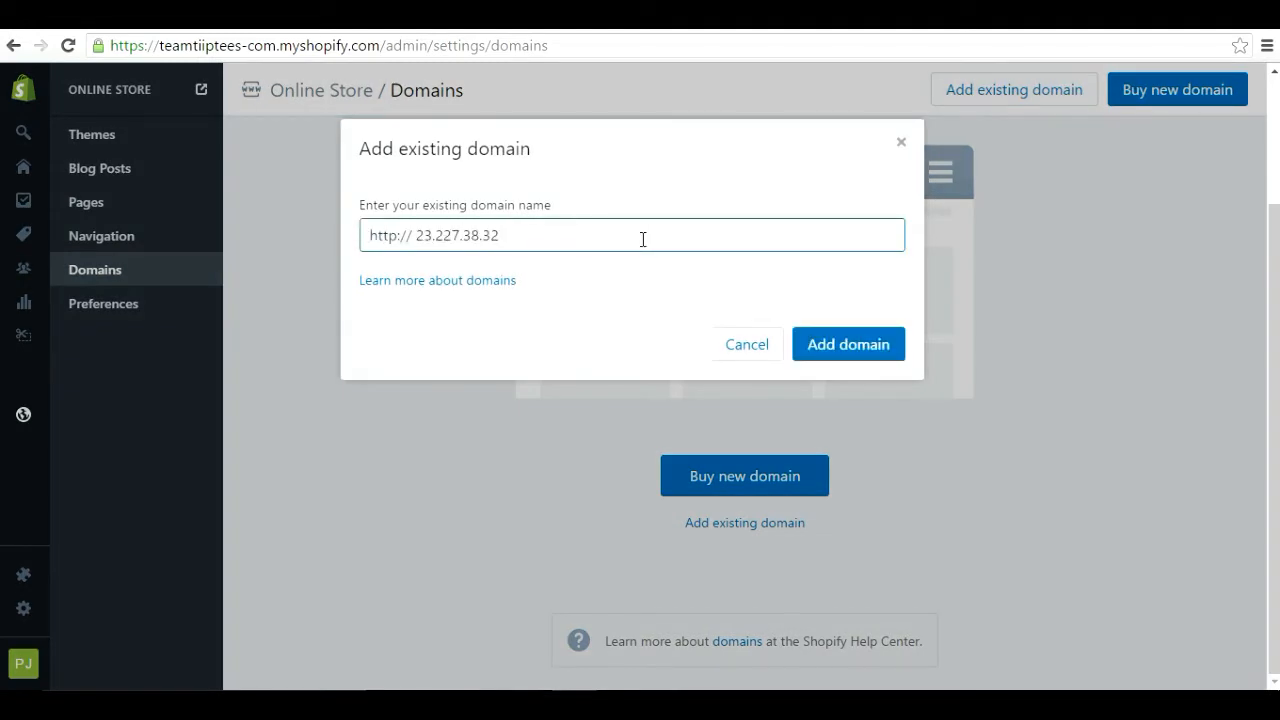
type("team")
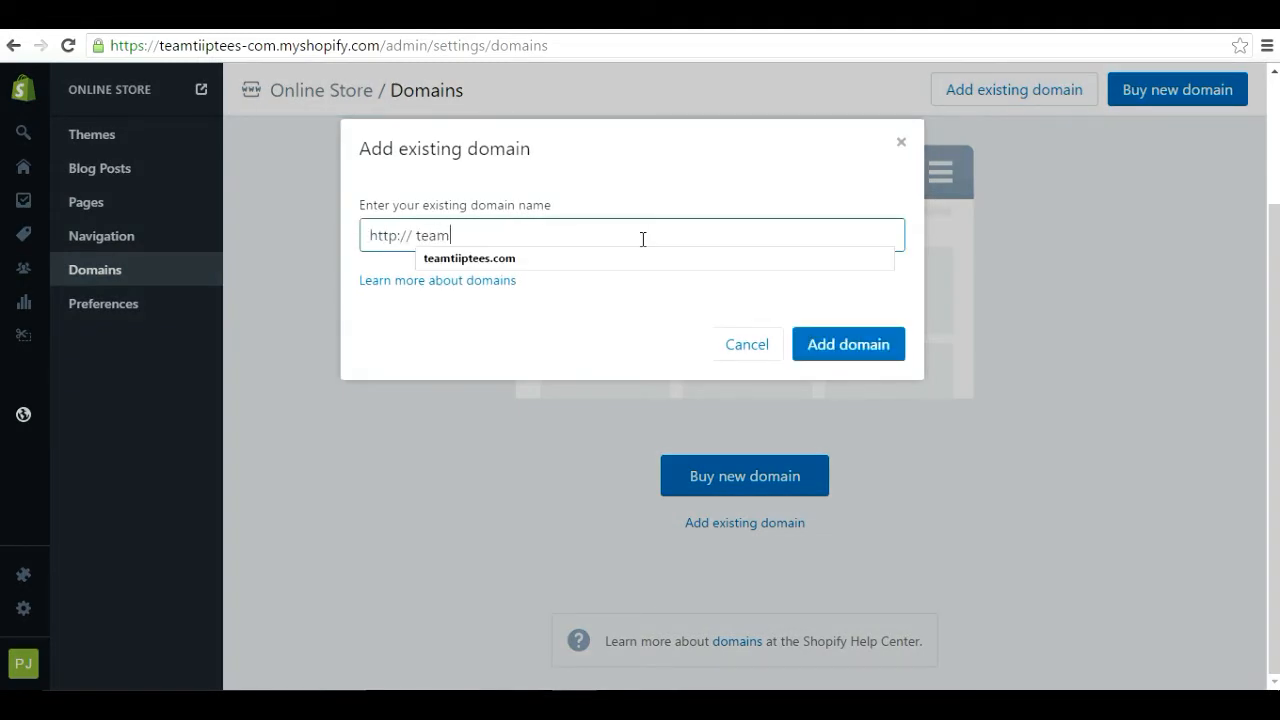
left_click(468, 258)
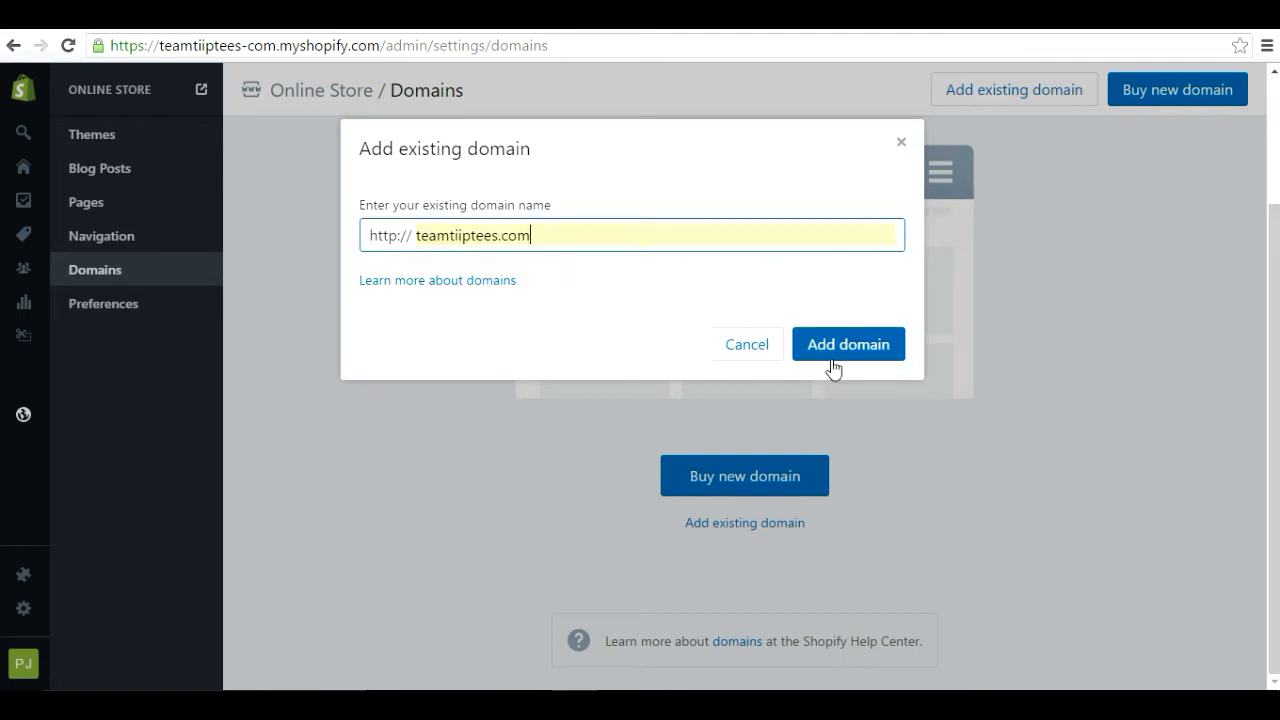
left_click(848, 344)
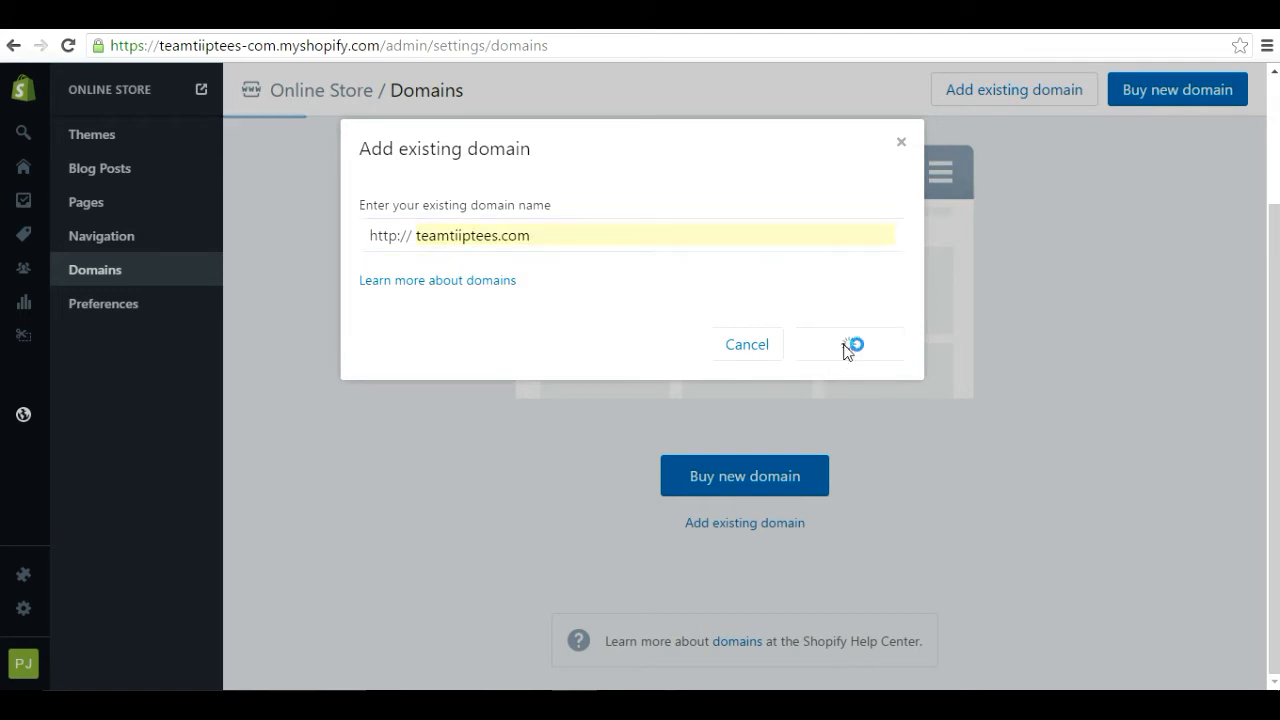
left_click(848, 344)
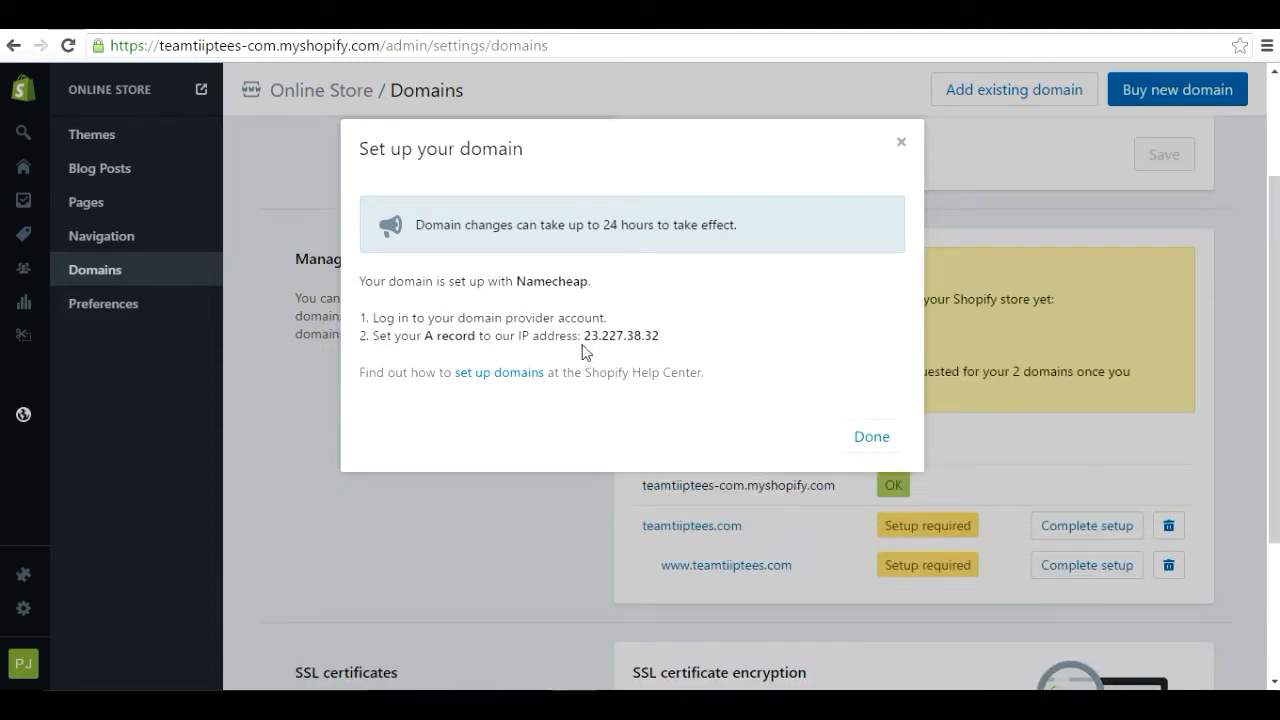
mouse_move(508, 352)
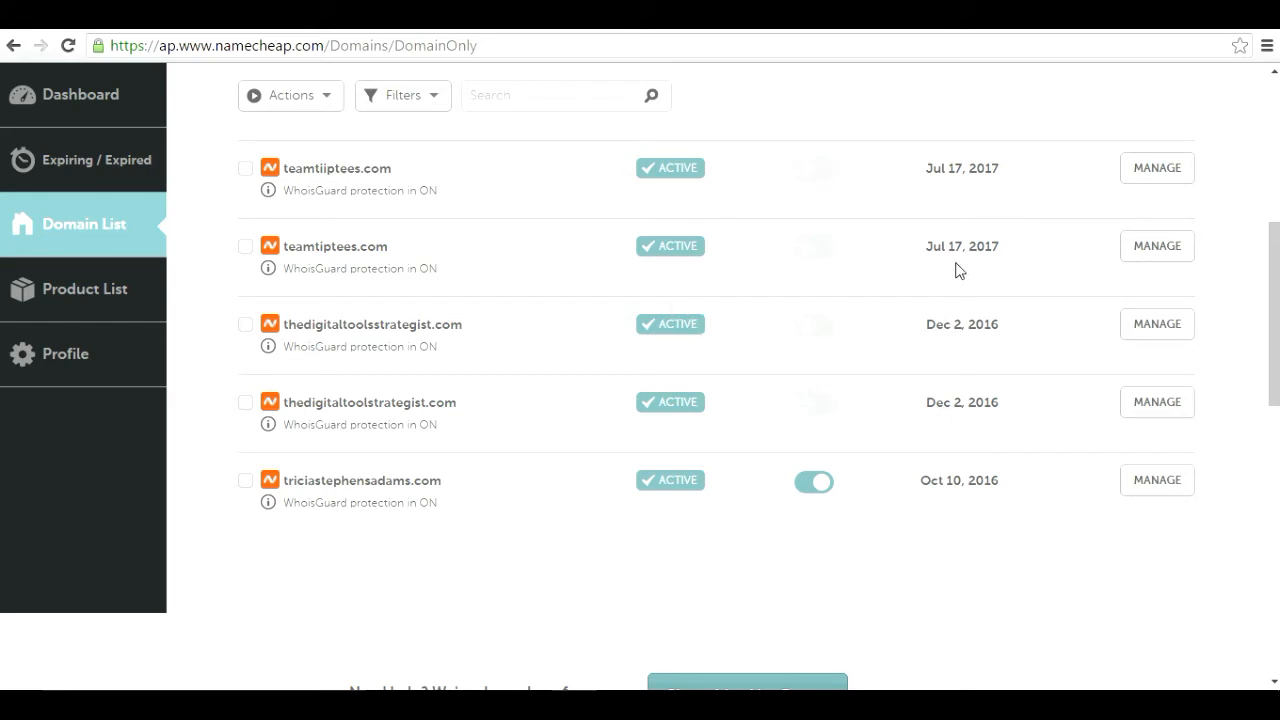
Step: Manage teamtiptees.com from the Domain List and reach its Advanced DNS host records
left_click(1156, 246)
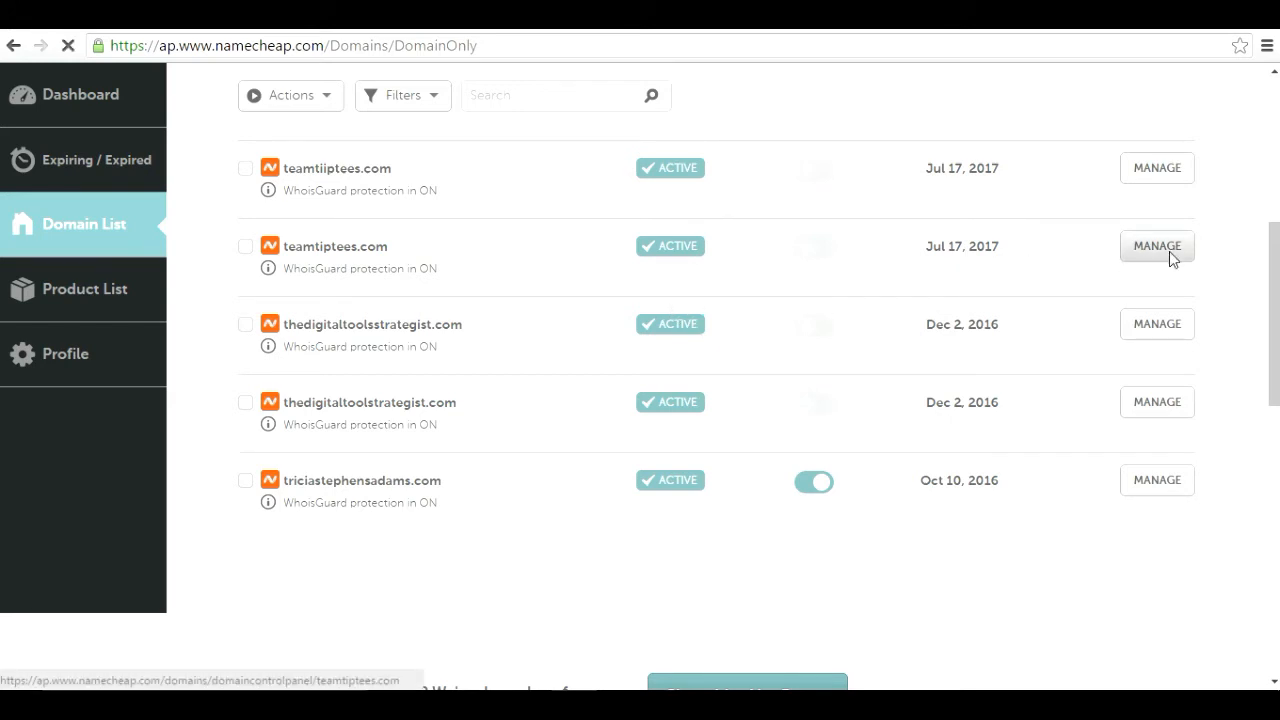
left_click(1156, 246)
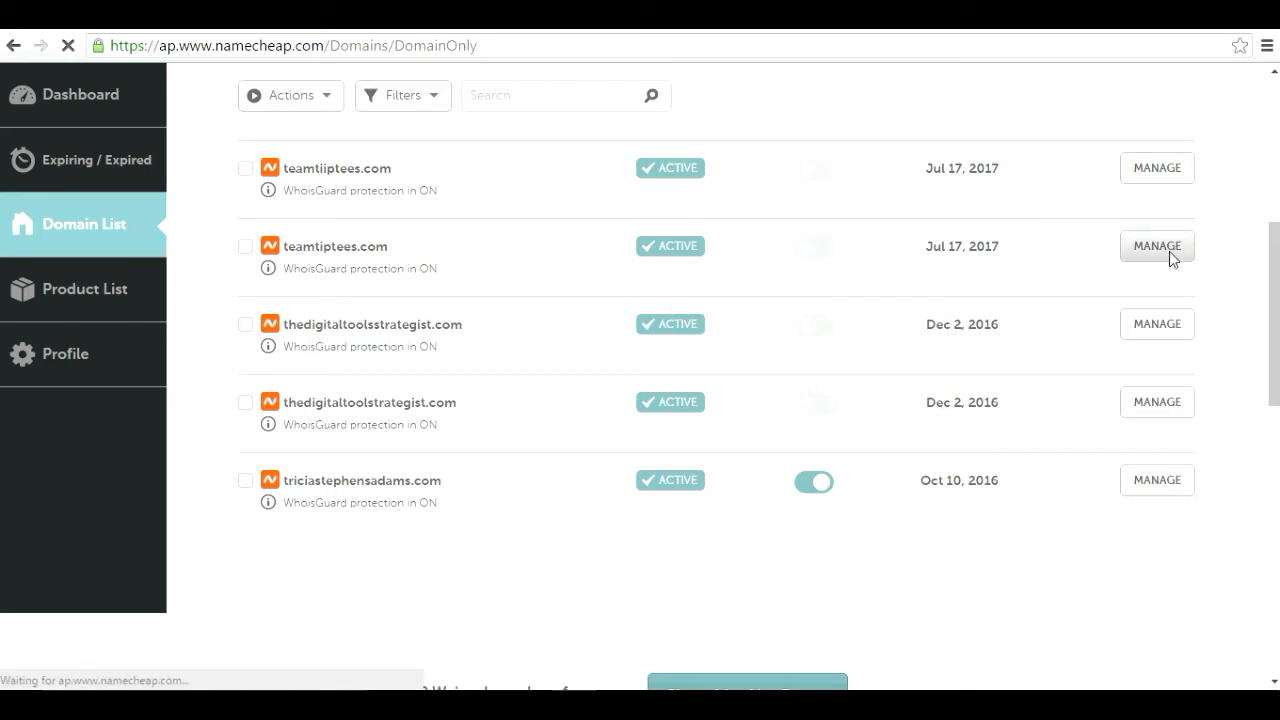
left_click(1156, 246)
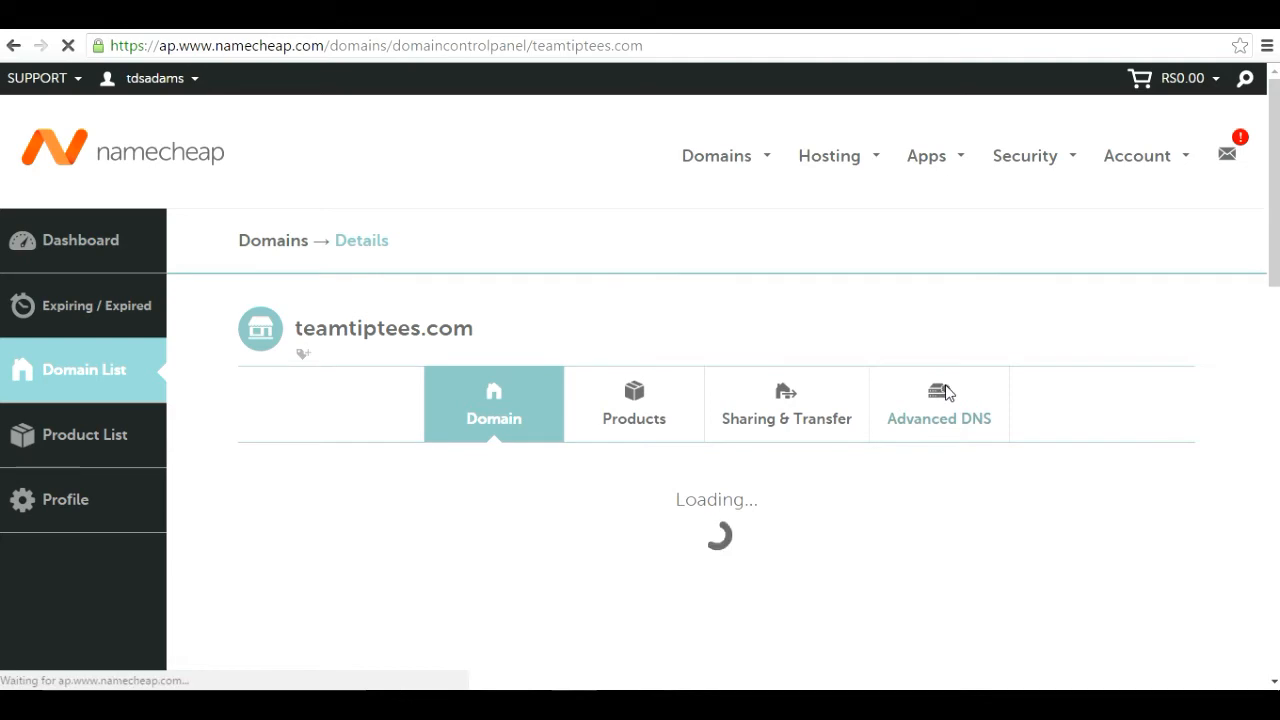
left_click(938, 404)
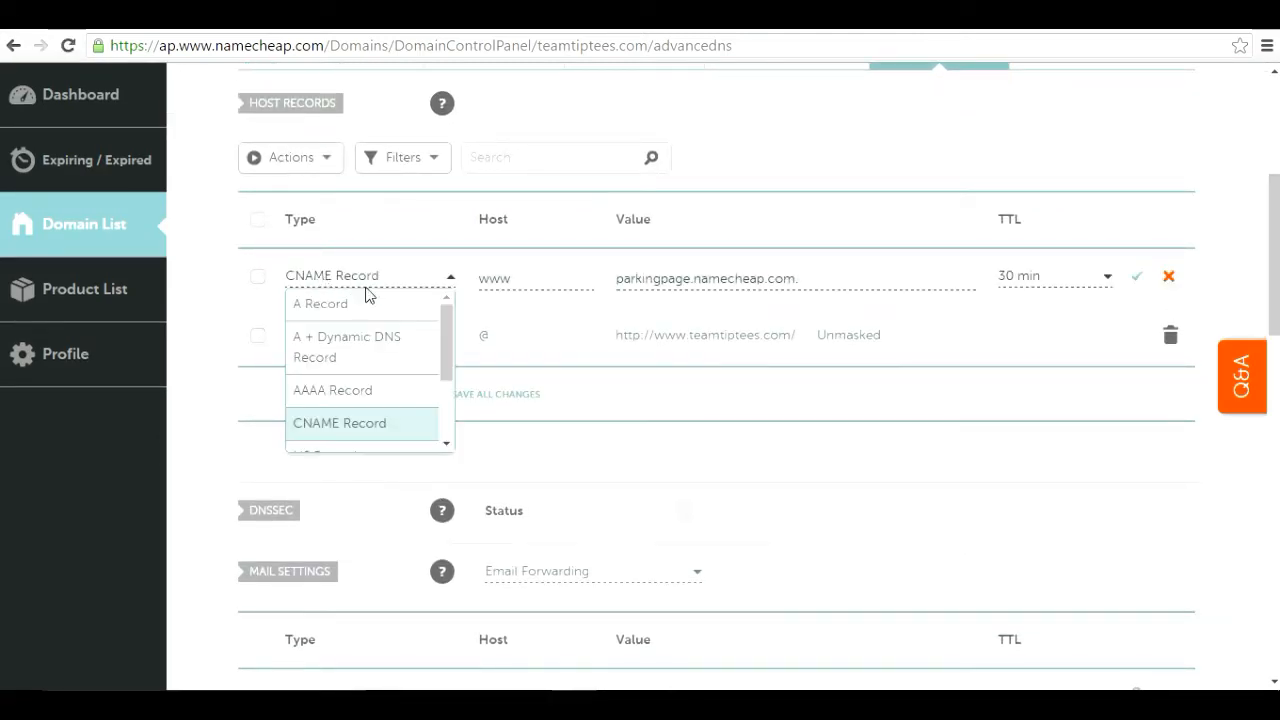
Step: Make the first host record an A record for @ with value 23.227.38.32 and a 5 min TTL
left_click(320, 304)
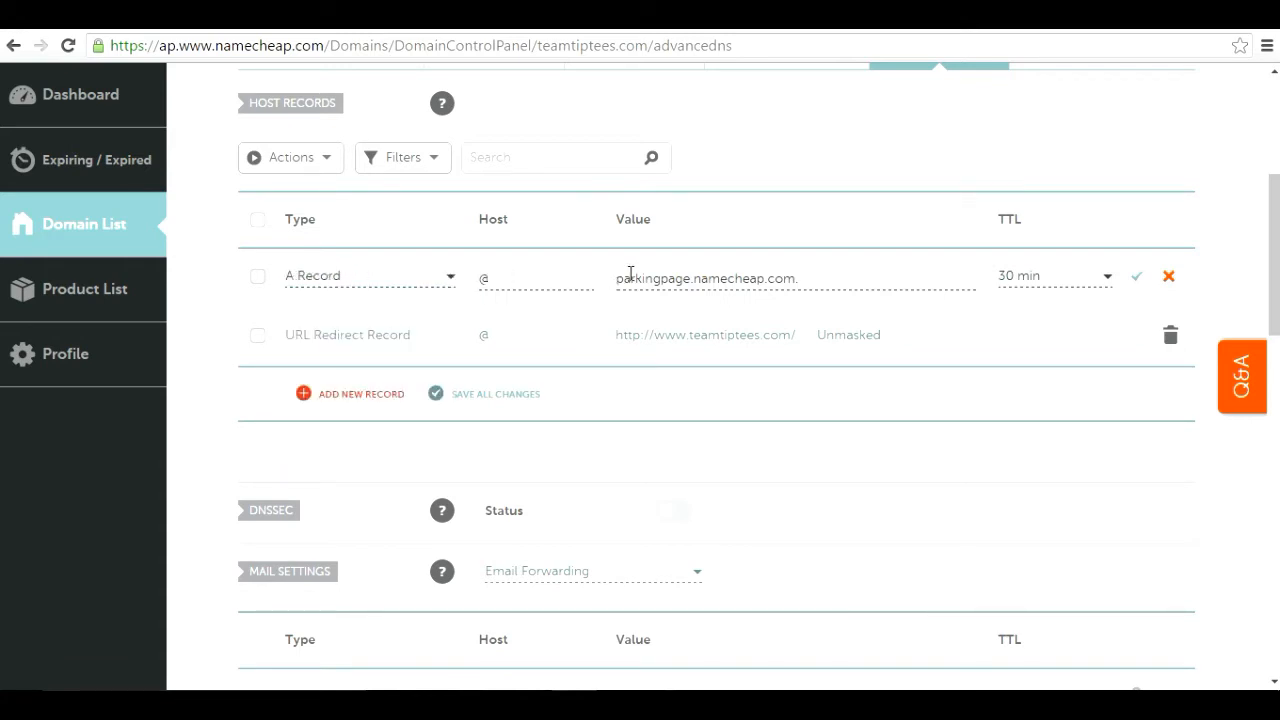
triple_click(708, 278)
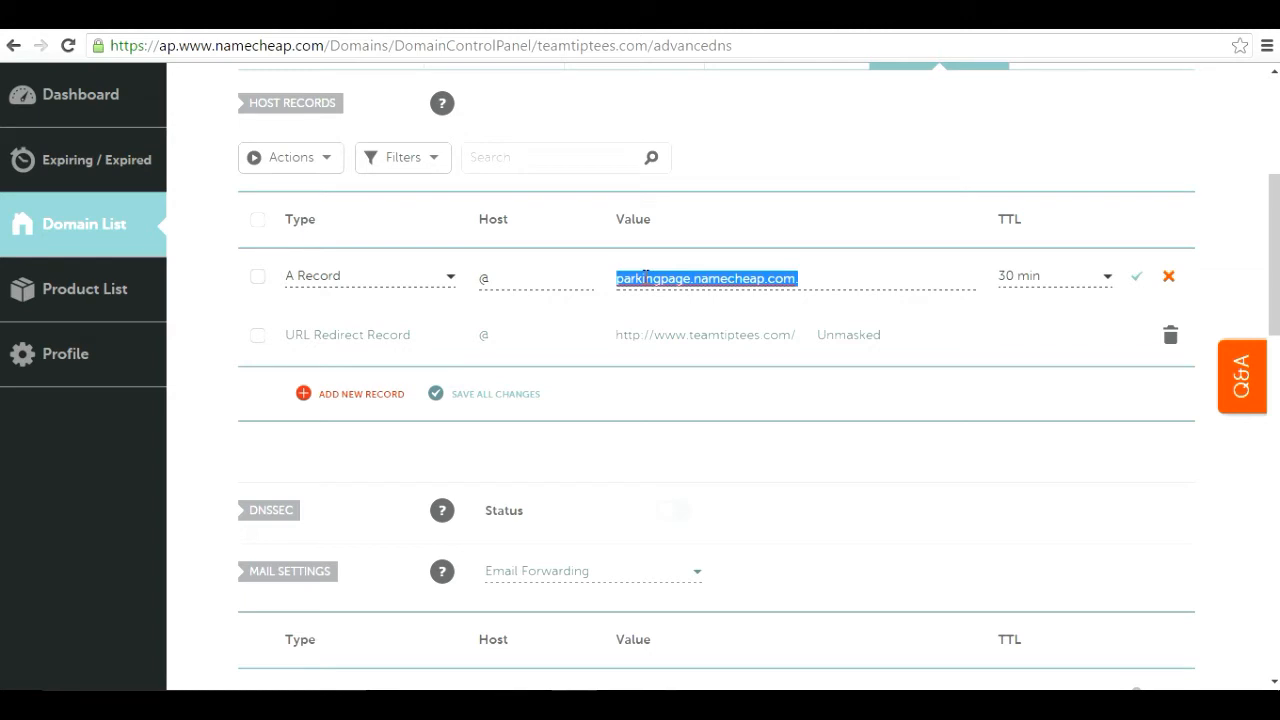
type("23.227.38.32")
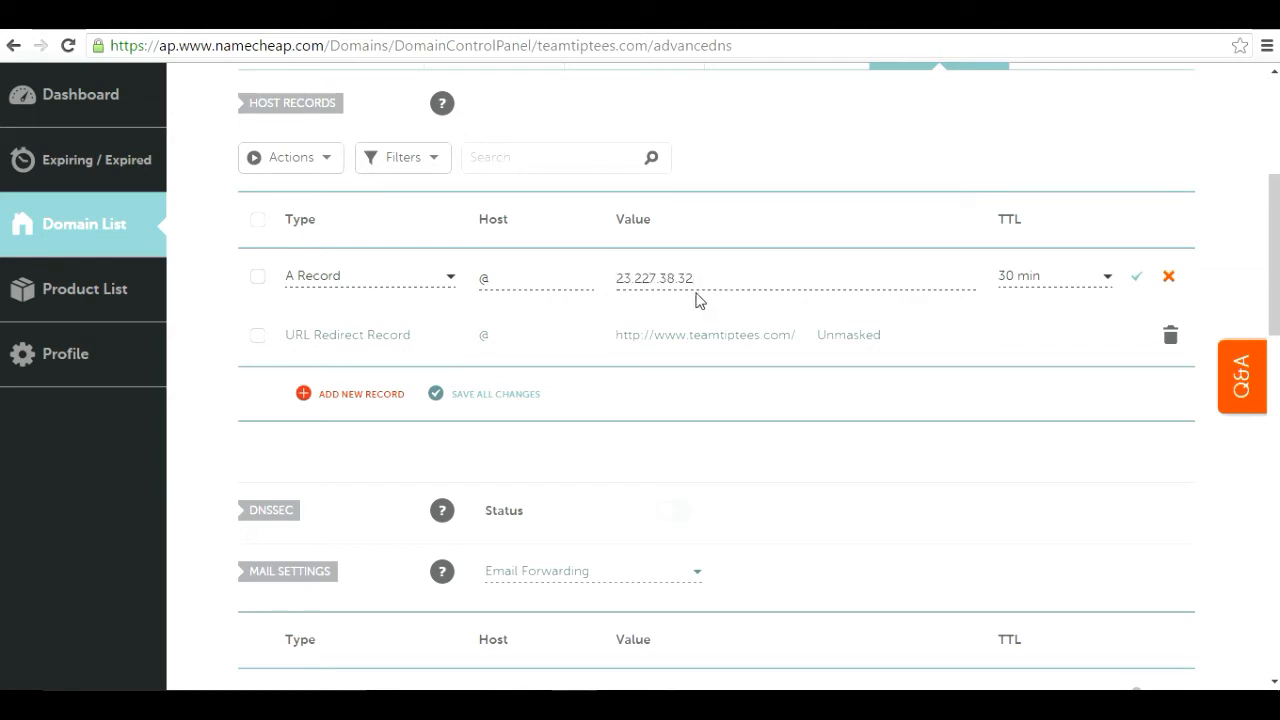
left_click(1054, 276)
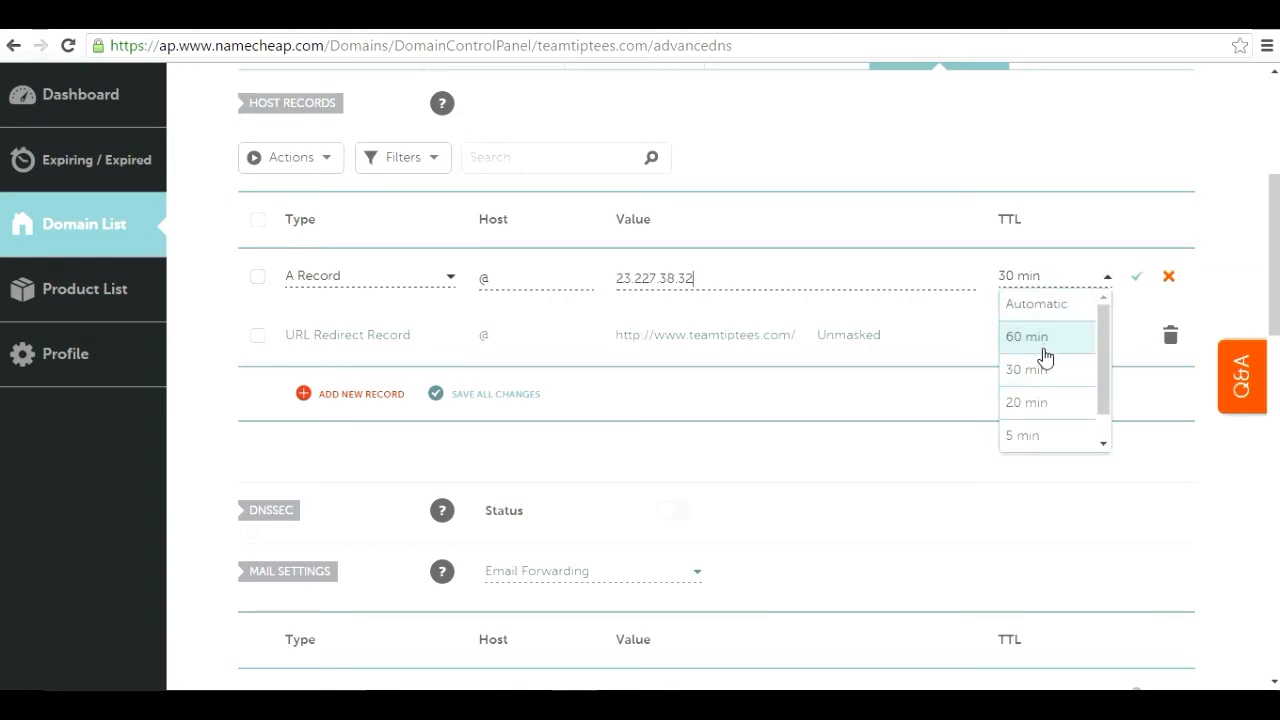
left_click(1022, 436)
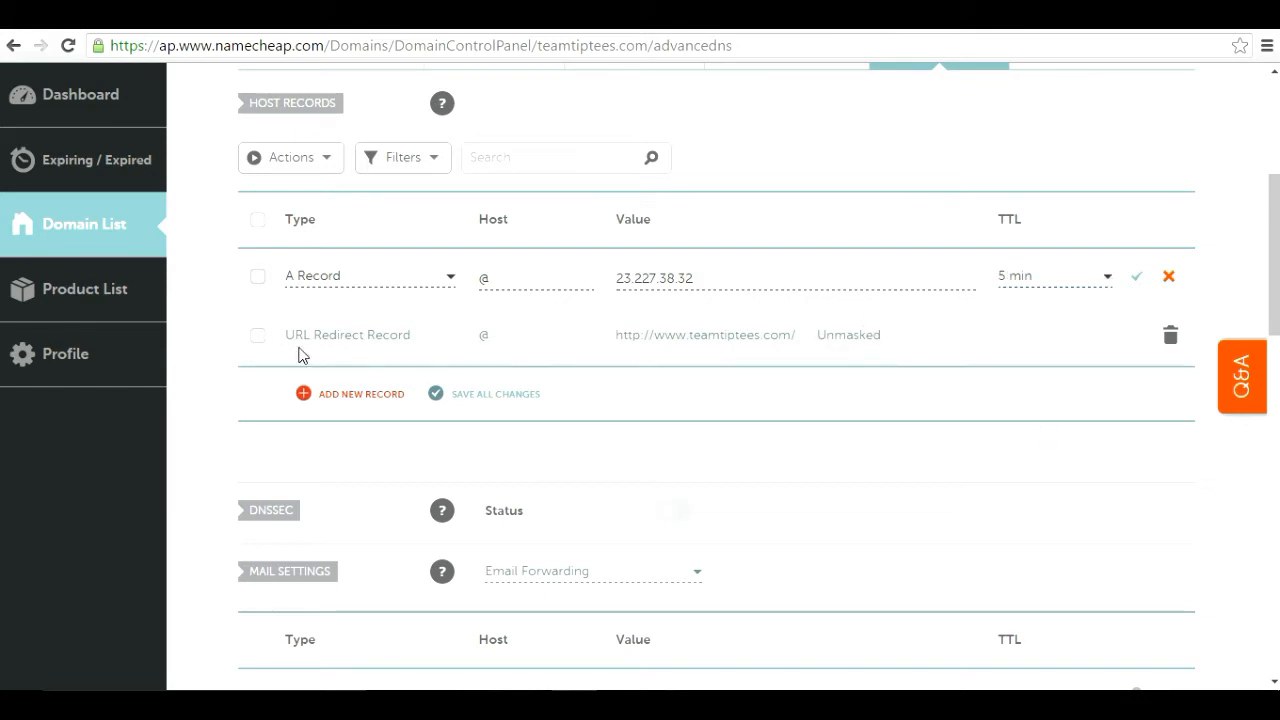
left_click(370, 334)
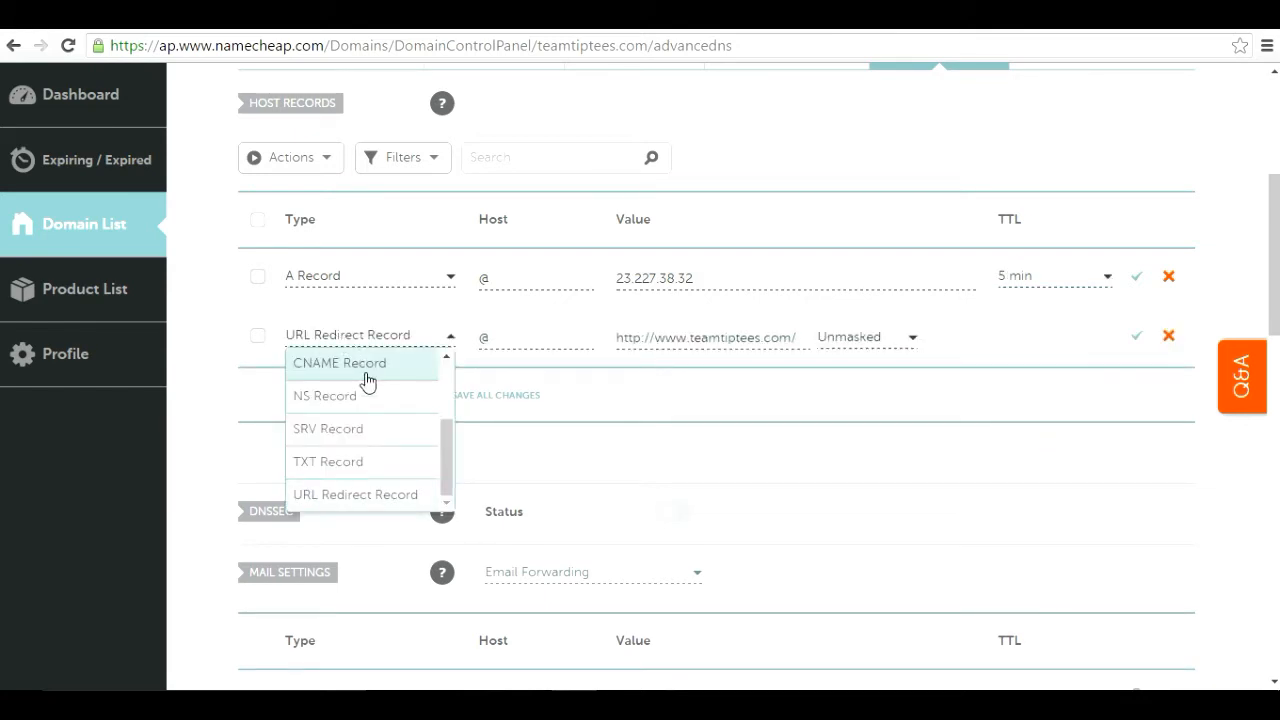
left_click(340, 362)
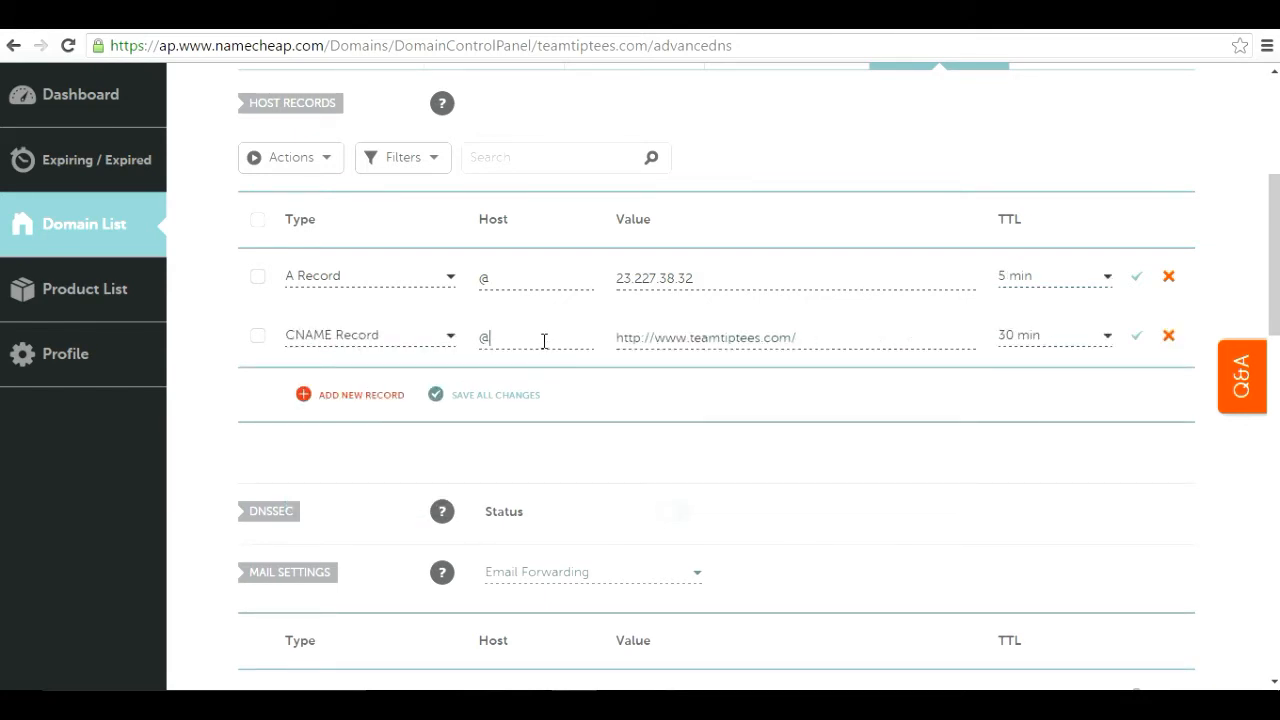
type("www")
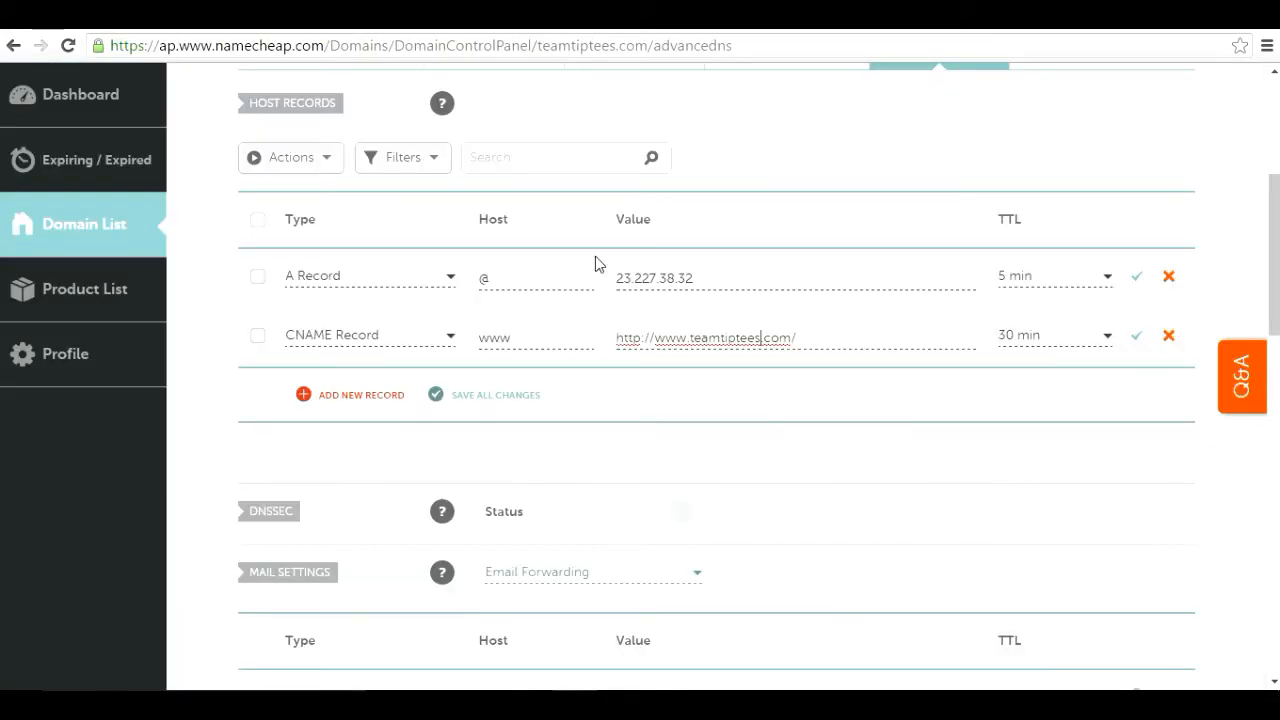
type("https://teamtiptees-com.myshopify.com")
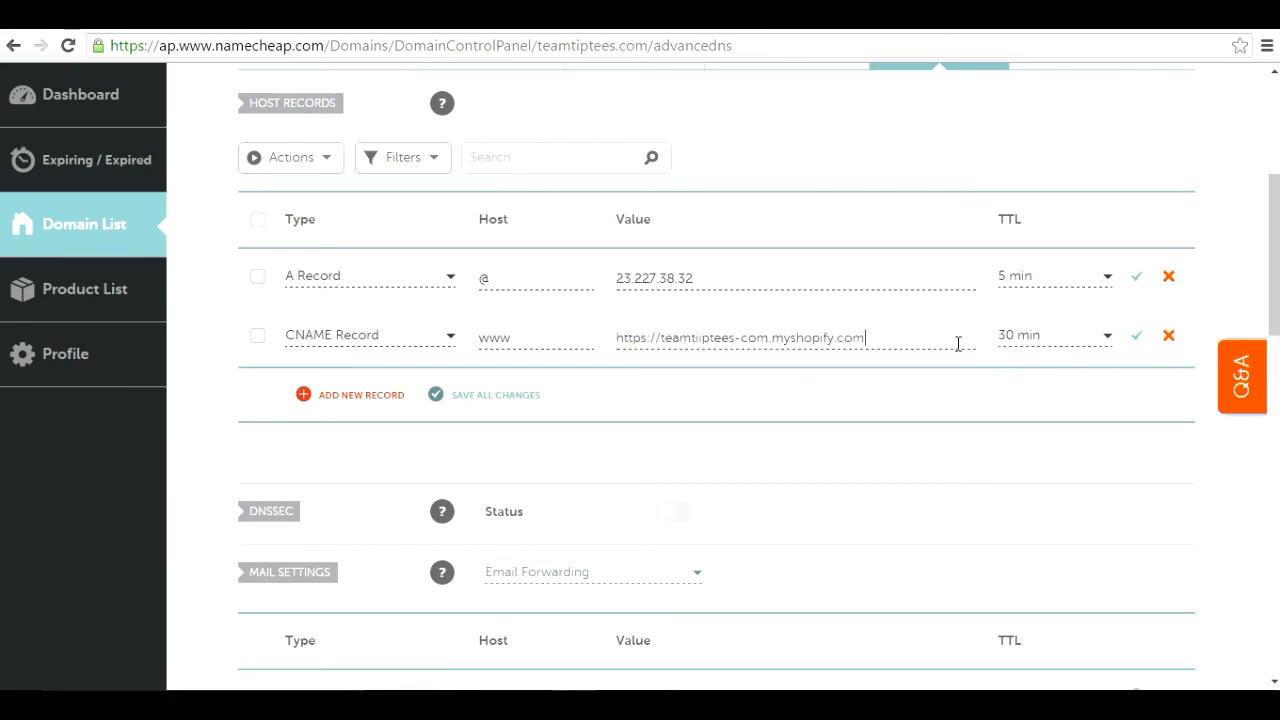
left_click(1100, 336)
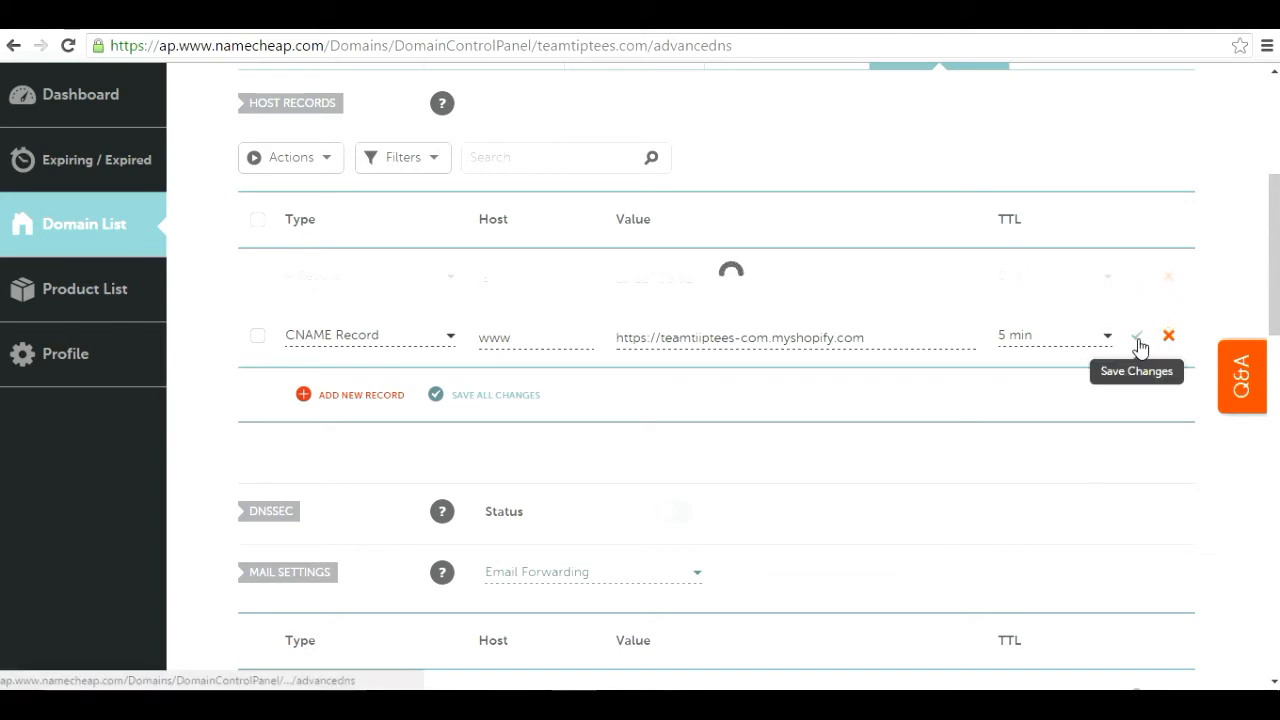
left_click(1136, 336)
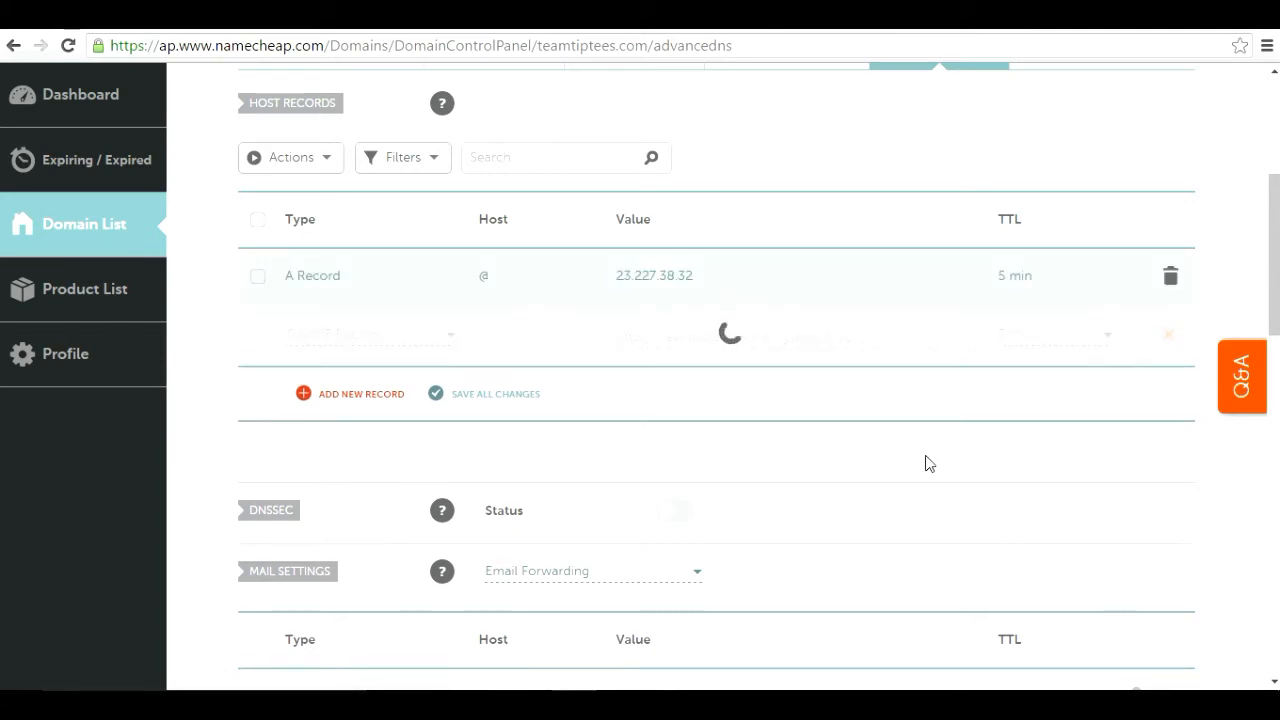
left_click(1136, 334)
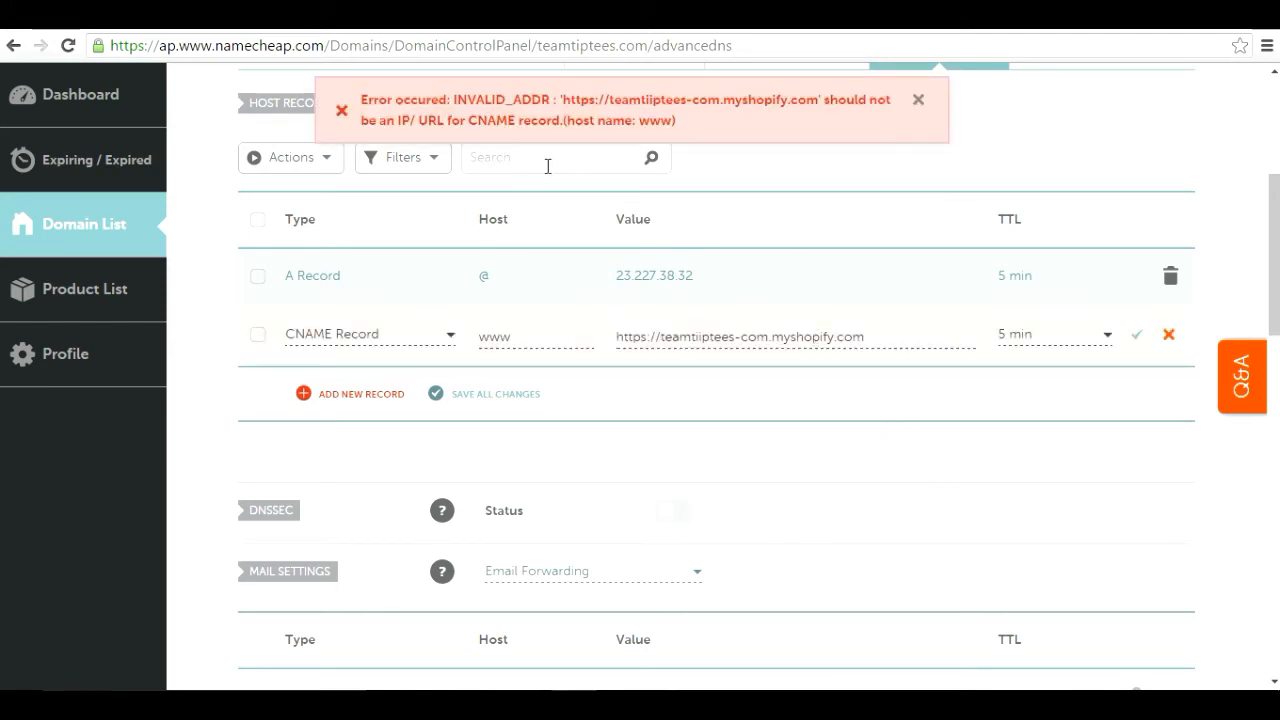
mouse_move(500, 148)
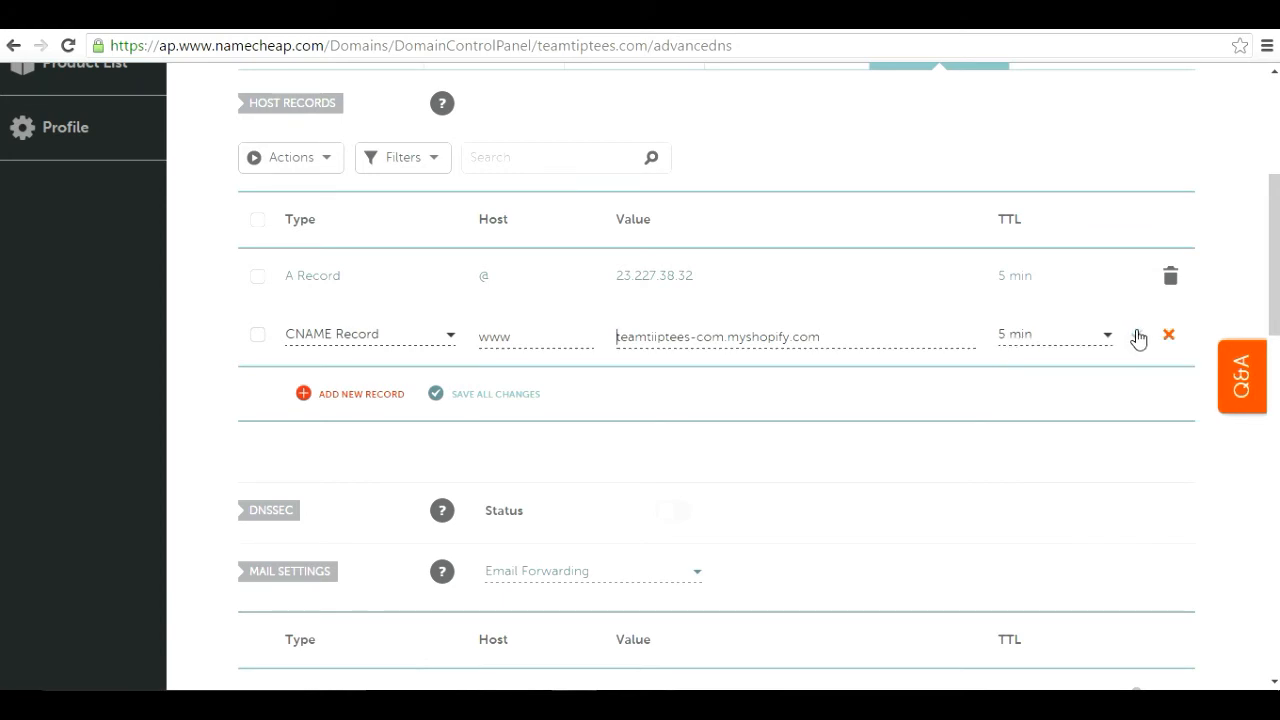
Step: Save the www CNAME record with value teamtiptees-com.myshopify.com after removing the https prefix
left_click(1136, 336)
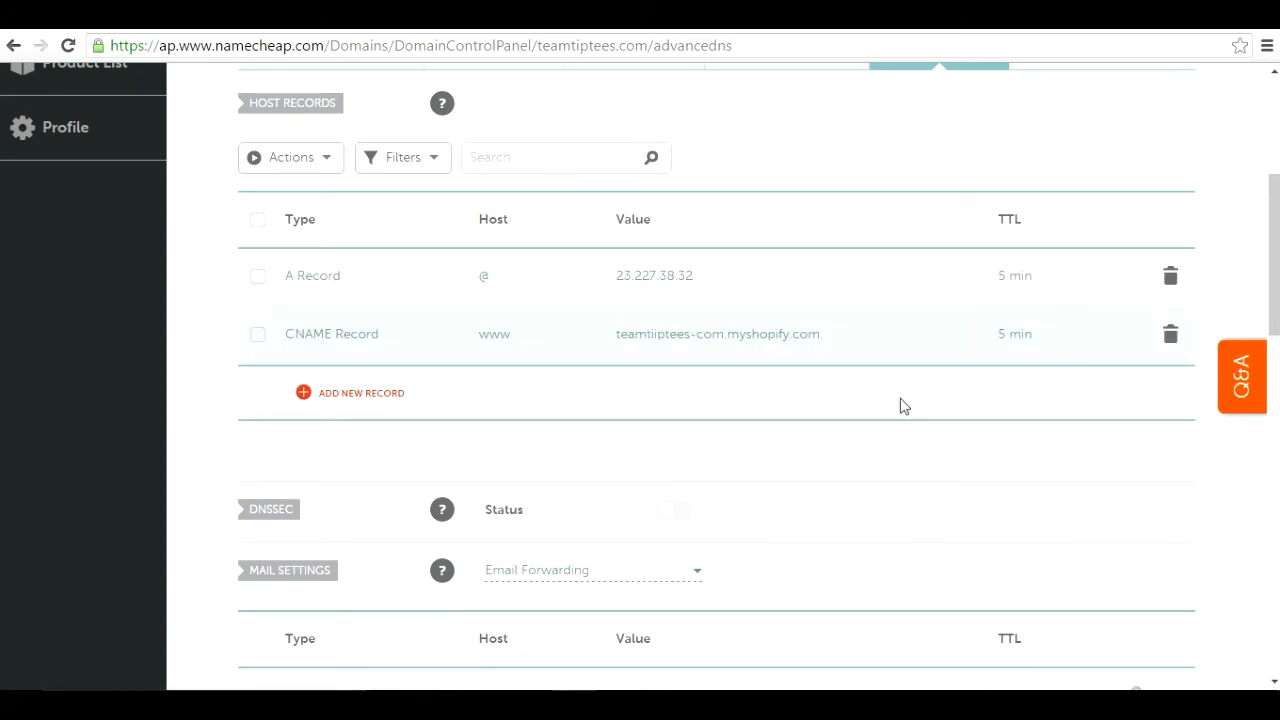
Step: Review the saved @ A record and www CNAME record in the host records list
scroll("up", 3)
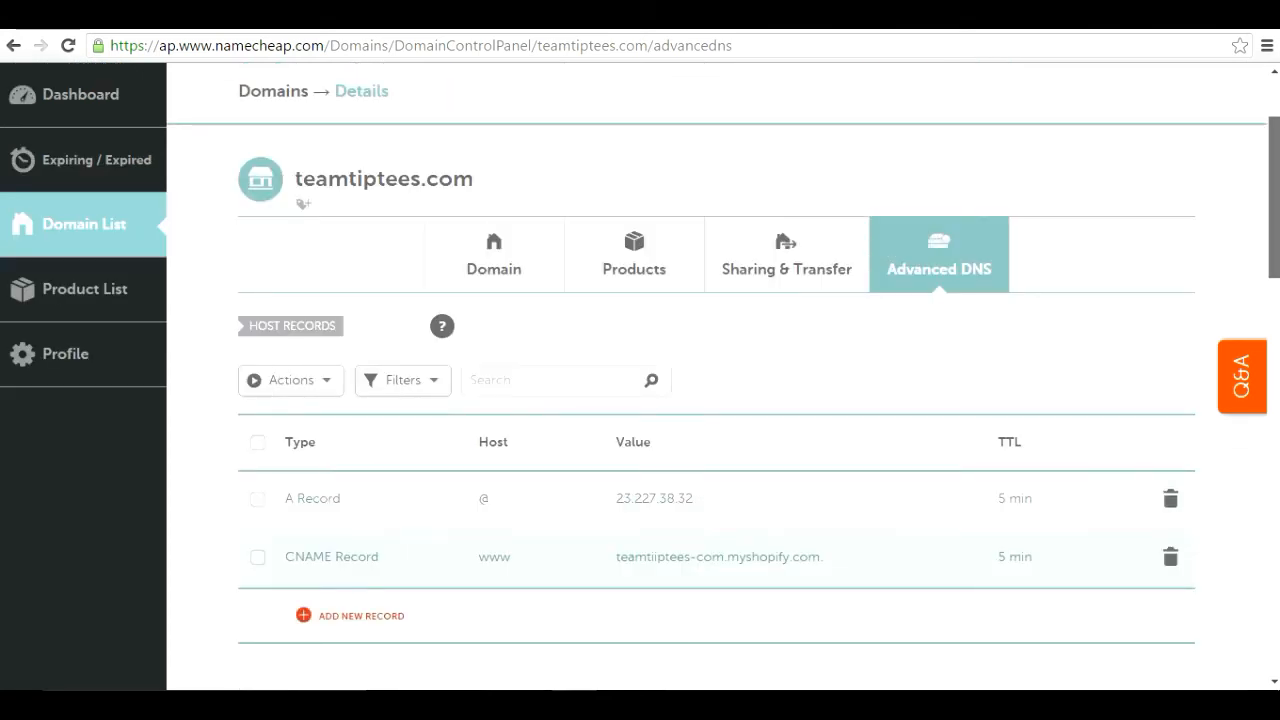
scroll("down", 3)
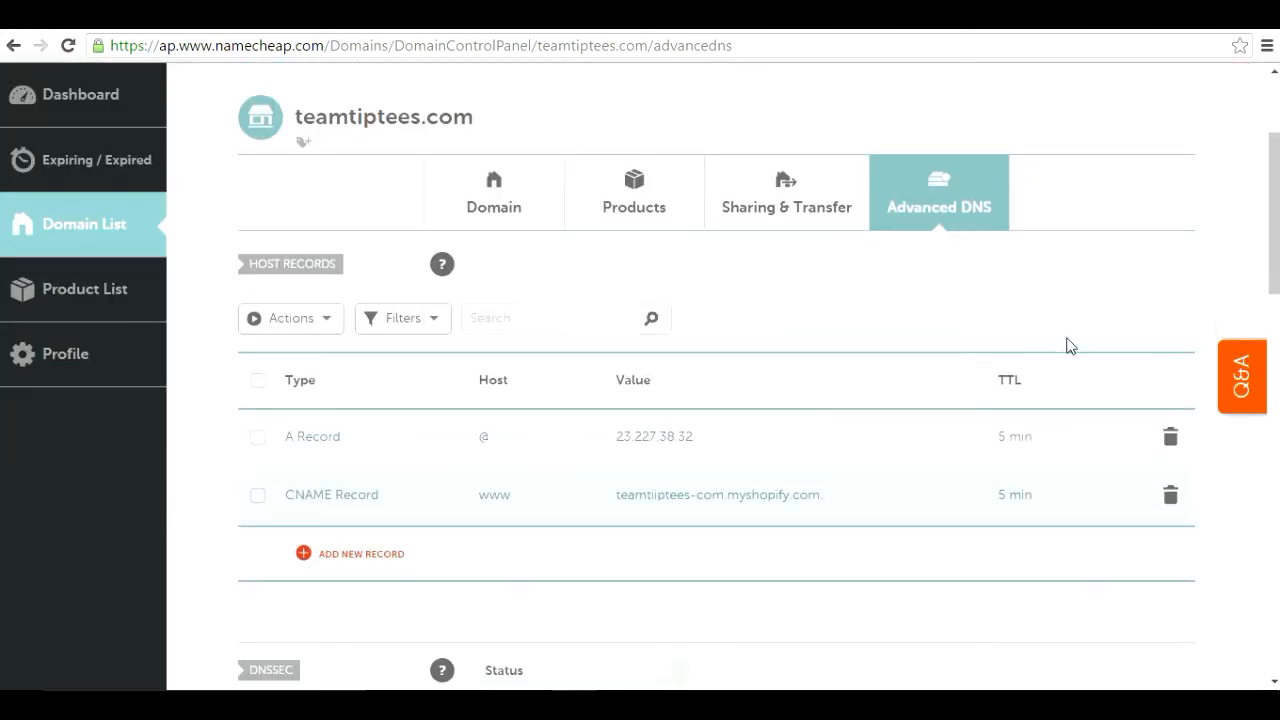
scroll("down", 3)
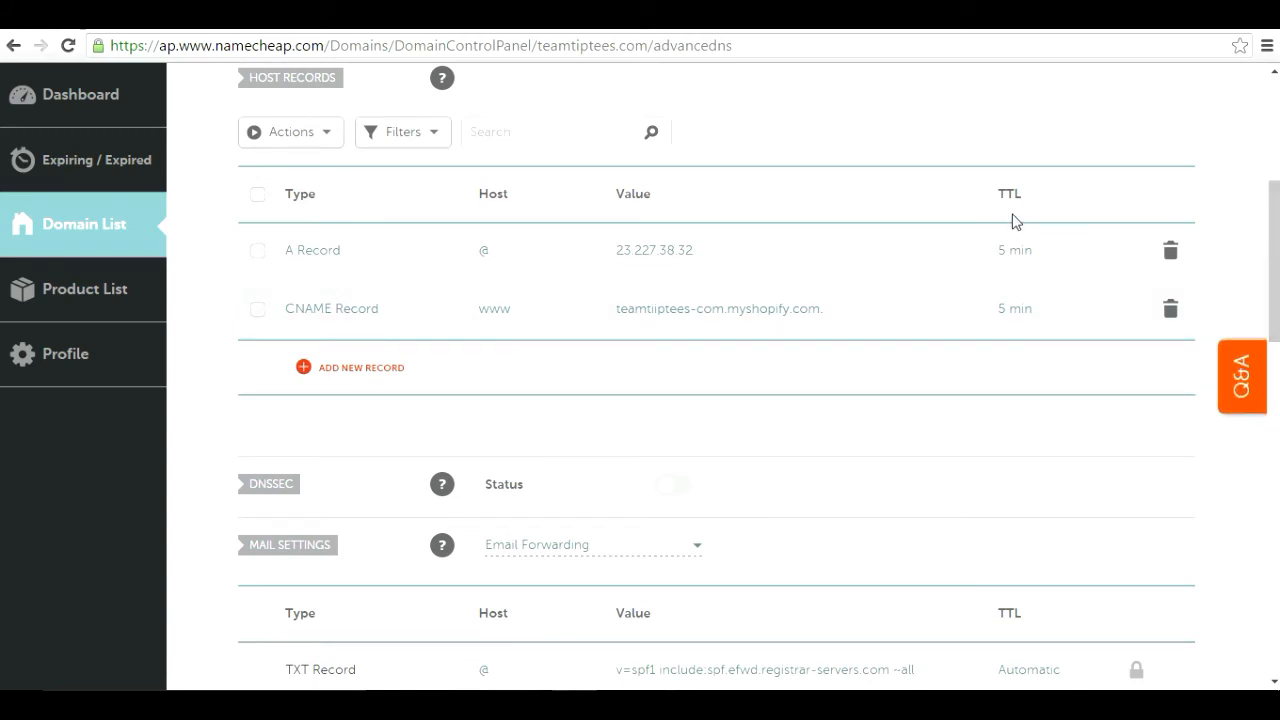
mouse_move(996, 210)
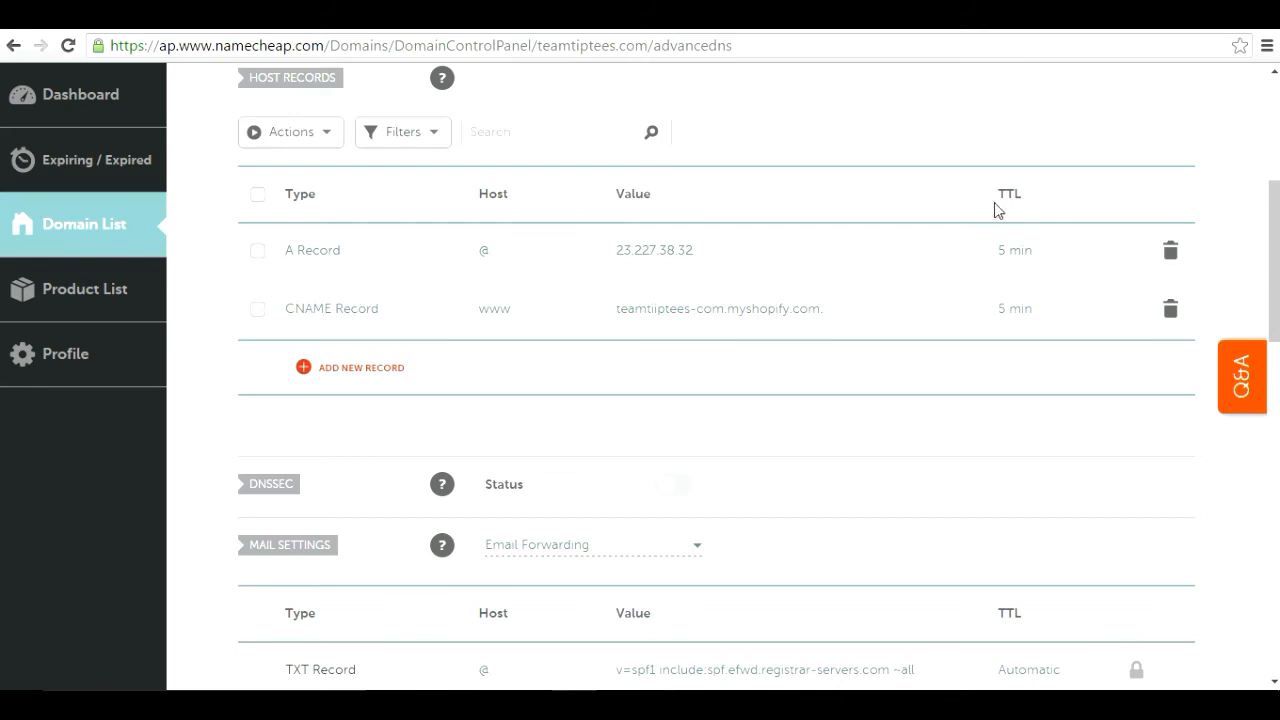
mouse_move(990, 344)
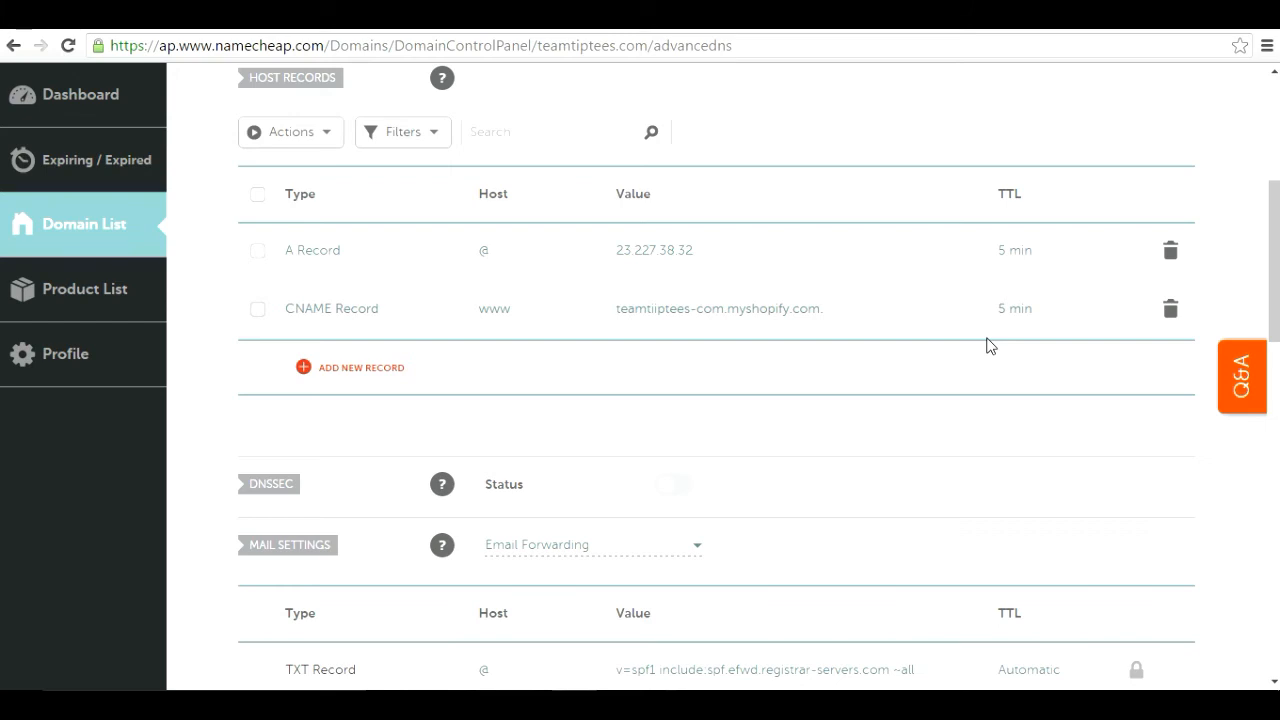
scroll("down", 3)
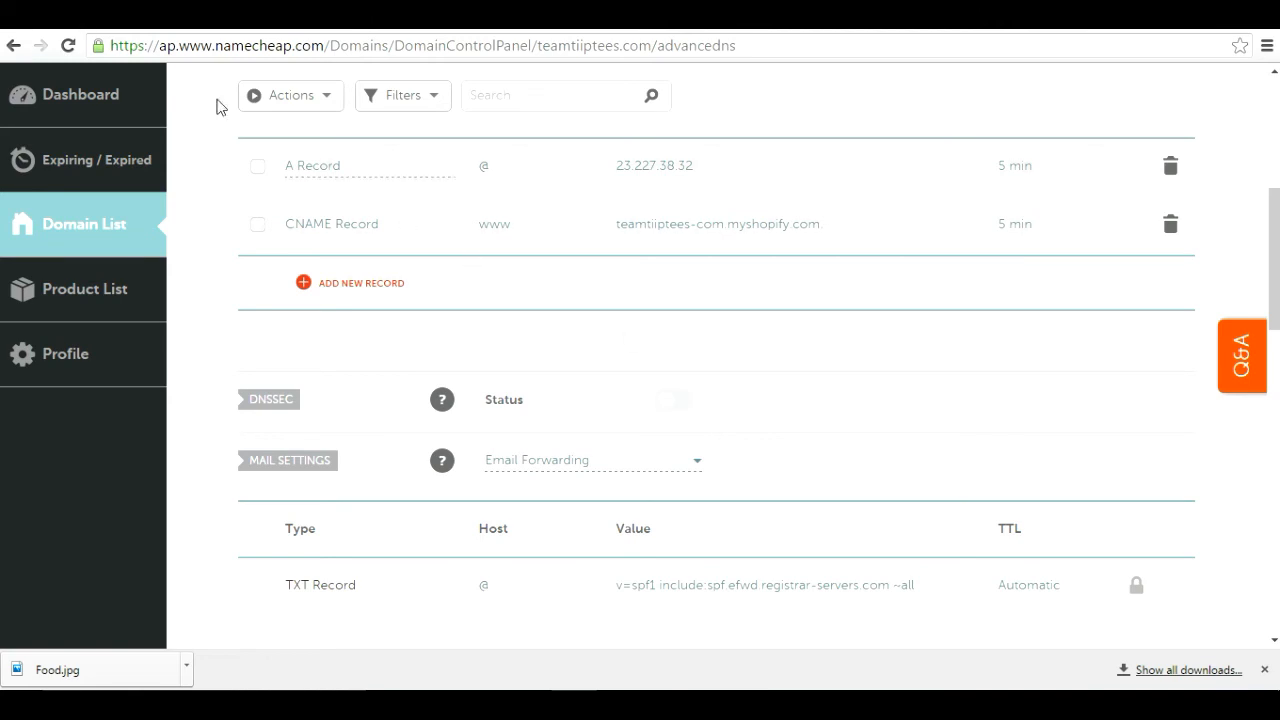
mouse_move(148, 32)
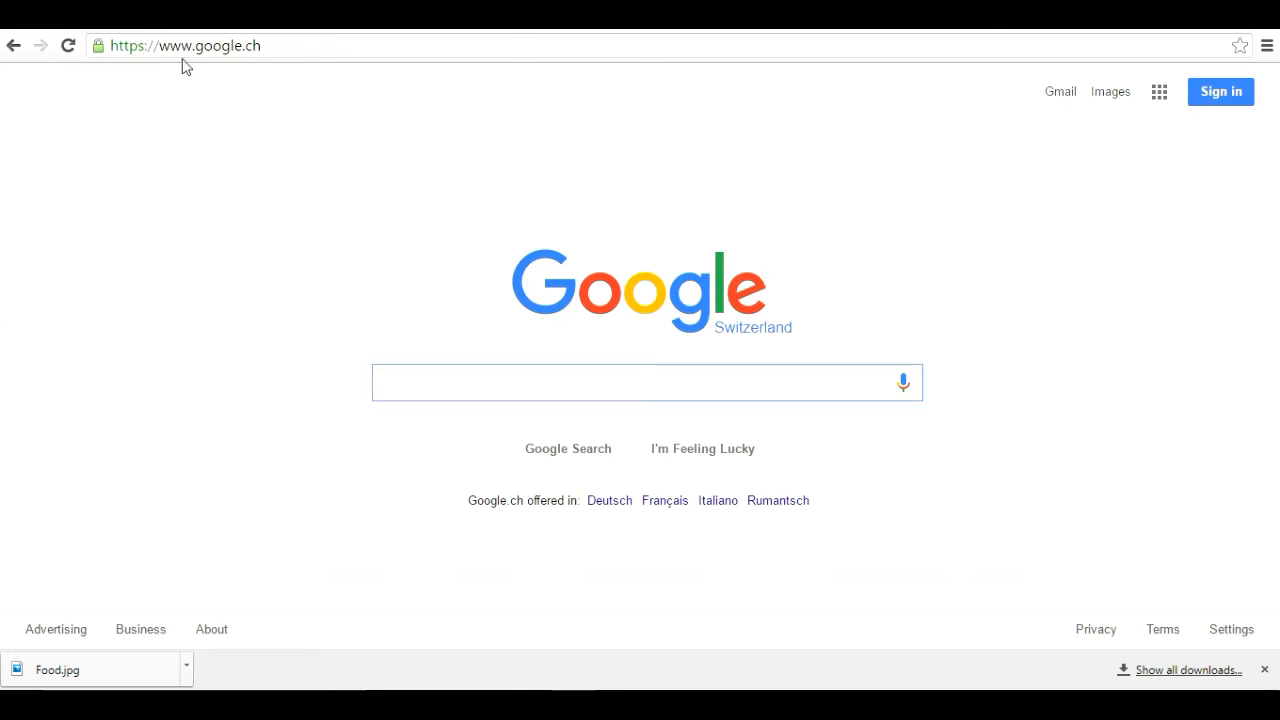
Step: Visit the domain from Chrome's address bar, reaching the store's Opening Soon page
type("teamtiiptees.com")
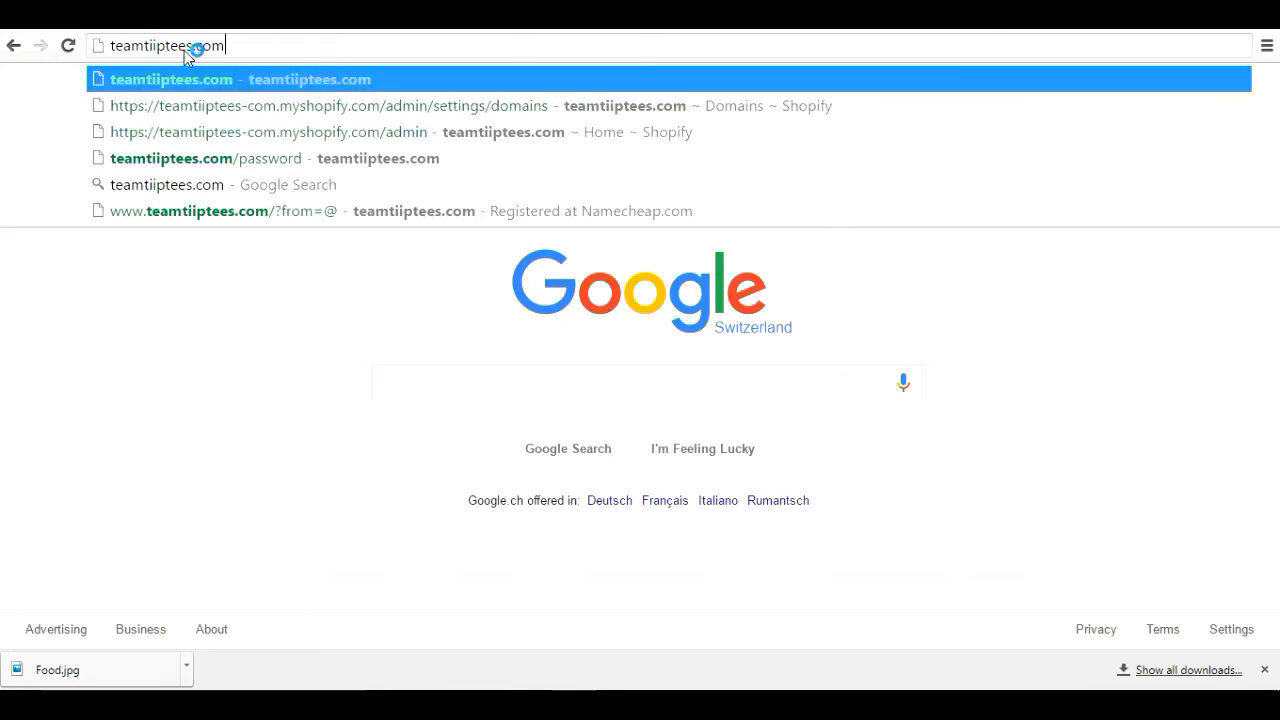
left_click(208, 158)
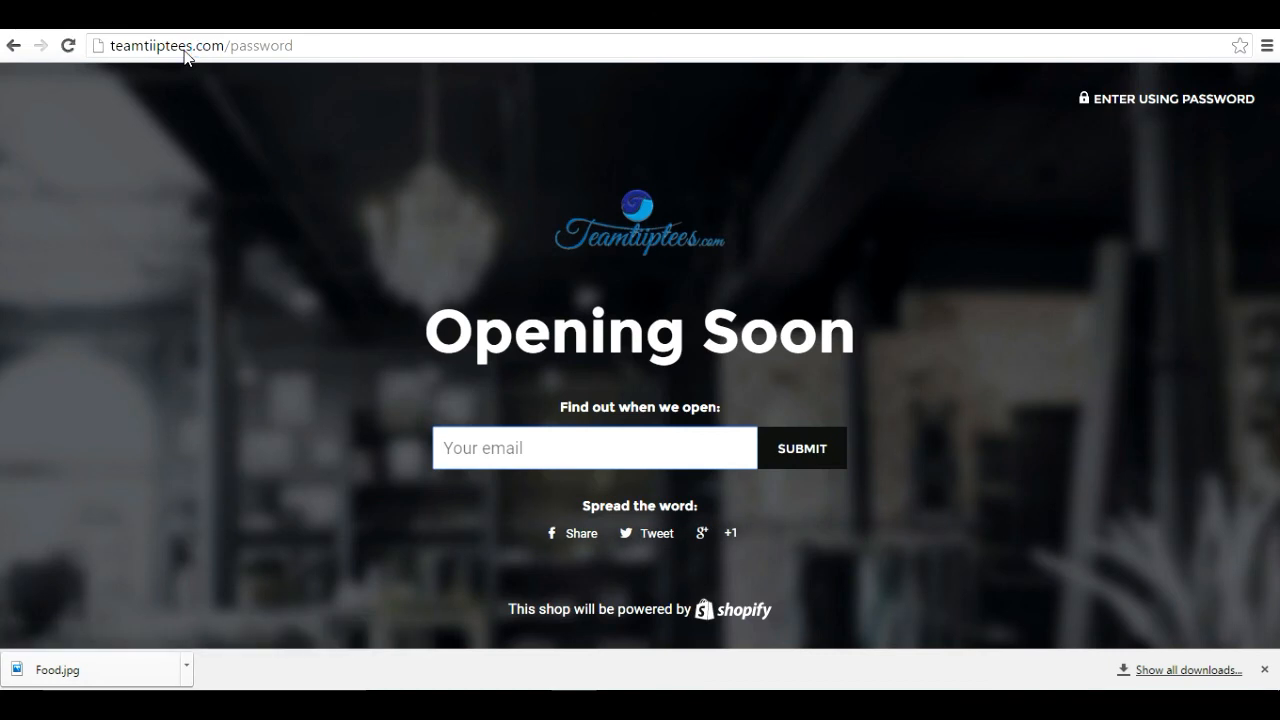
left_click(594, 448)
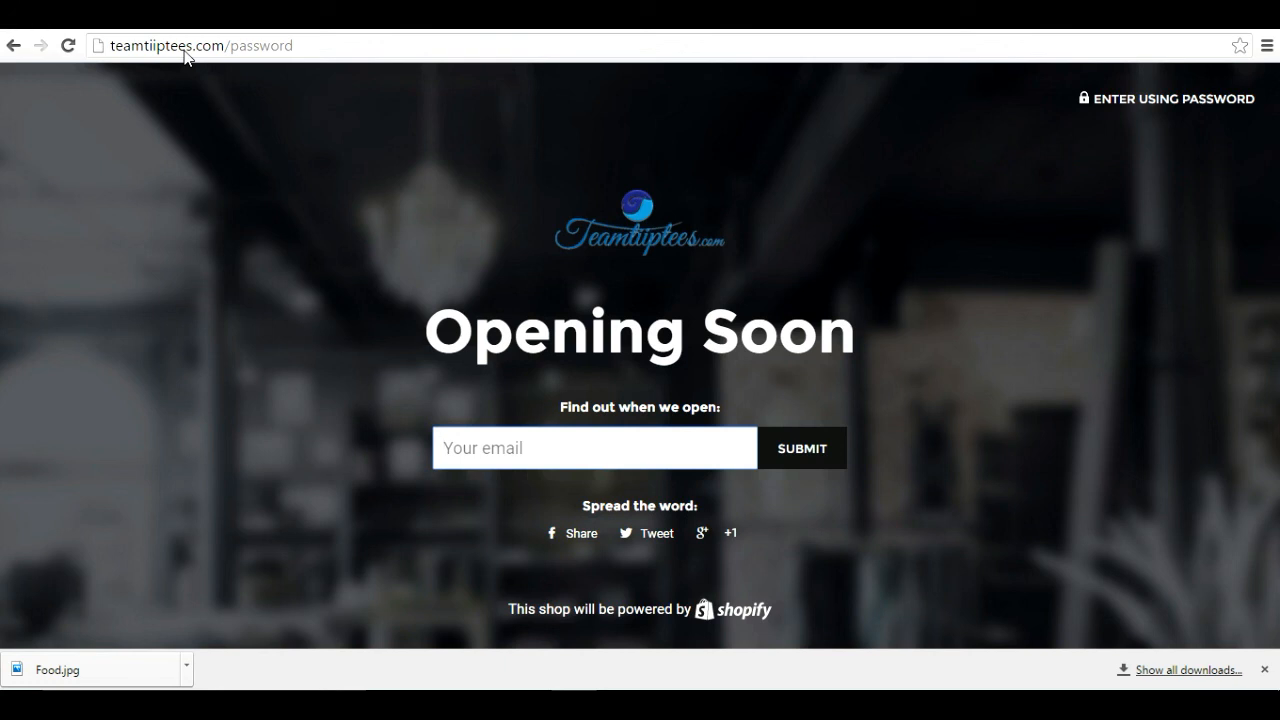
left_click(594, 448)
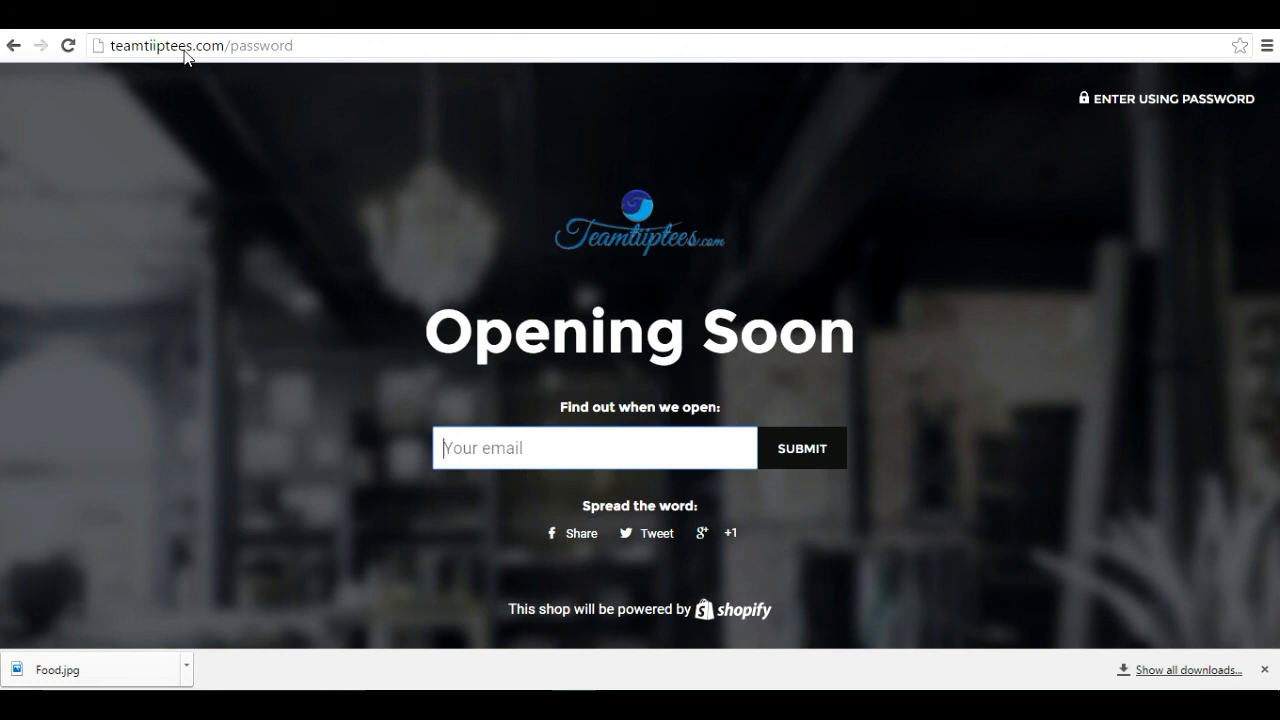